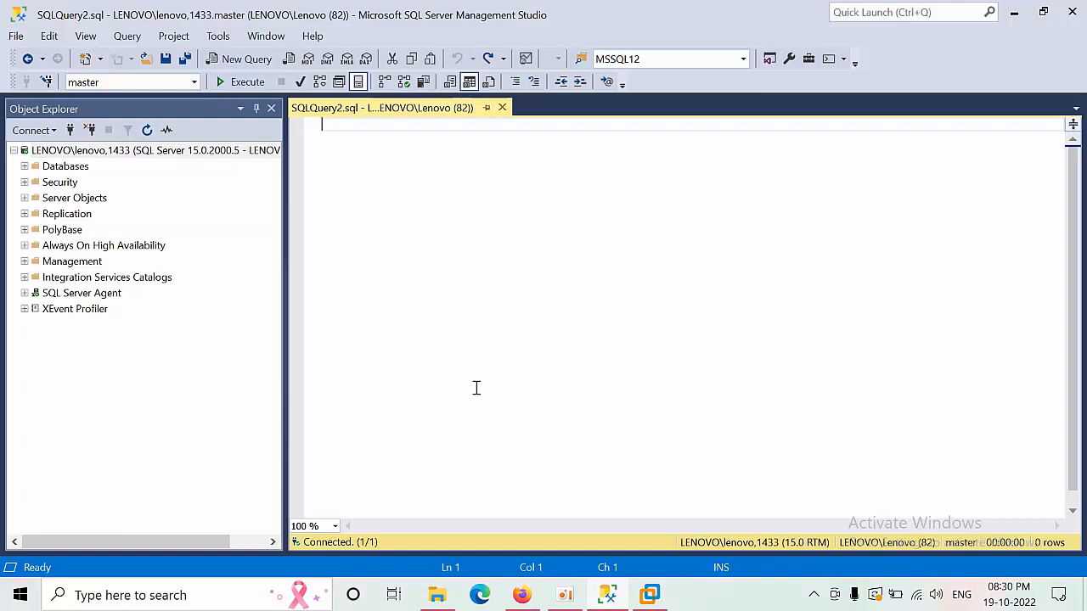
pyautogui.moveTo(110, 150)
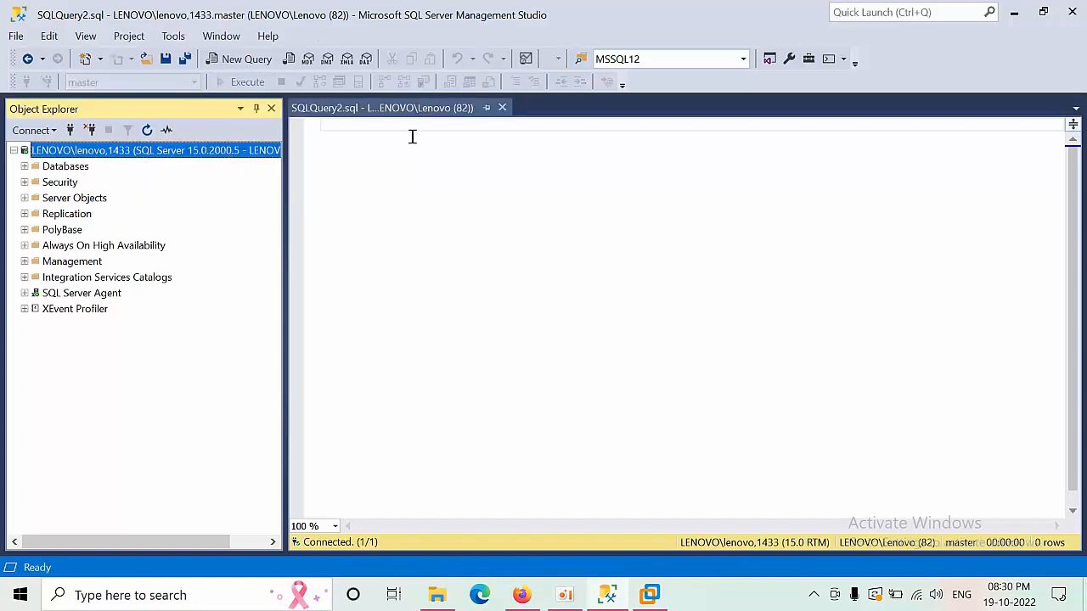
# Step: Enter the DECLARE/xp_regread script that reads InstalledInstances into a table variable
pyautogui.click(386, 161)
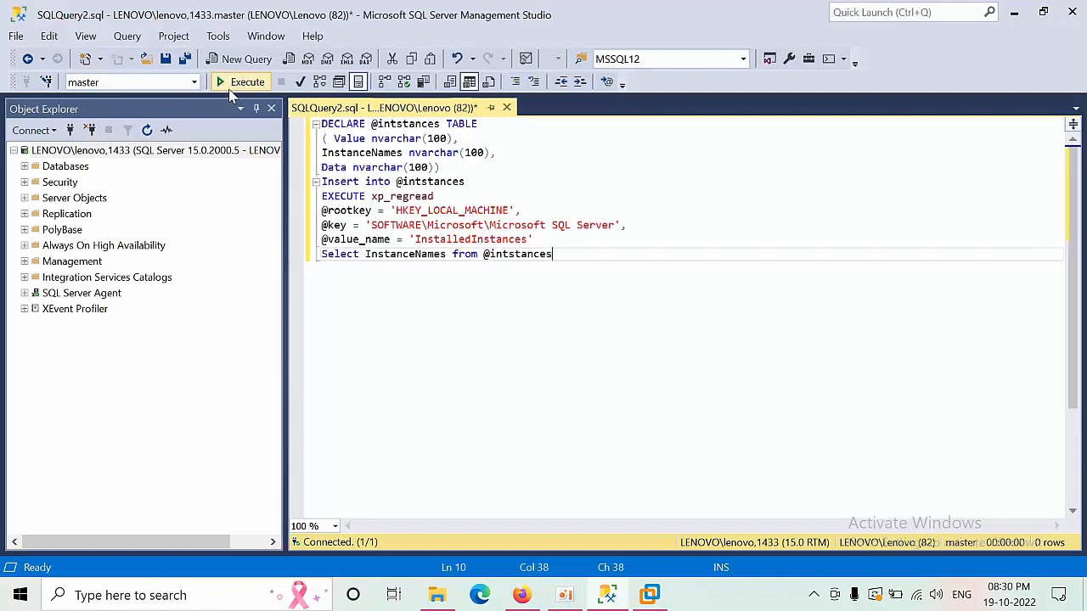
# Step: Execute the script, returning MSSQLSERVER, SQLEXPRESS2019, SQLHYD2019 and SQL2022, then select all text
pyautogui.click(247, 81)
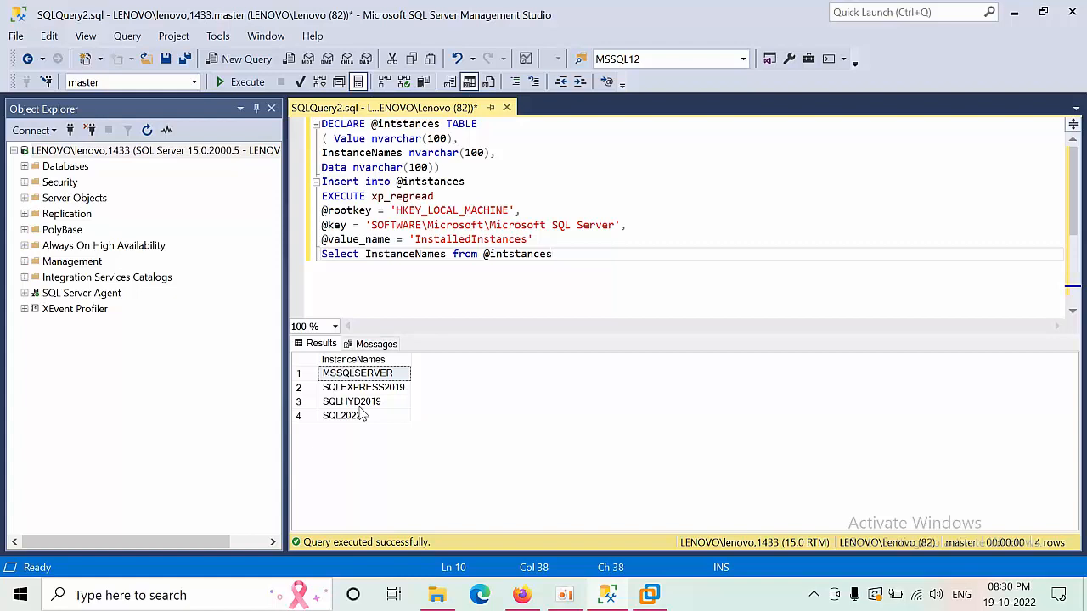
pyautogui.moveTo(81, 150)
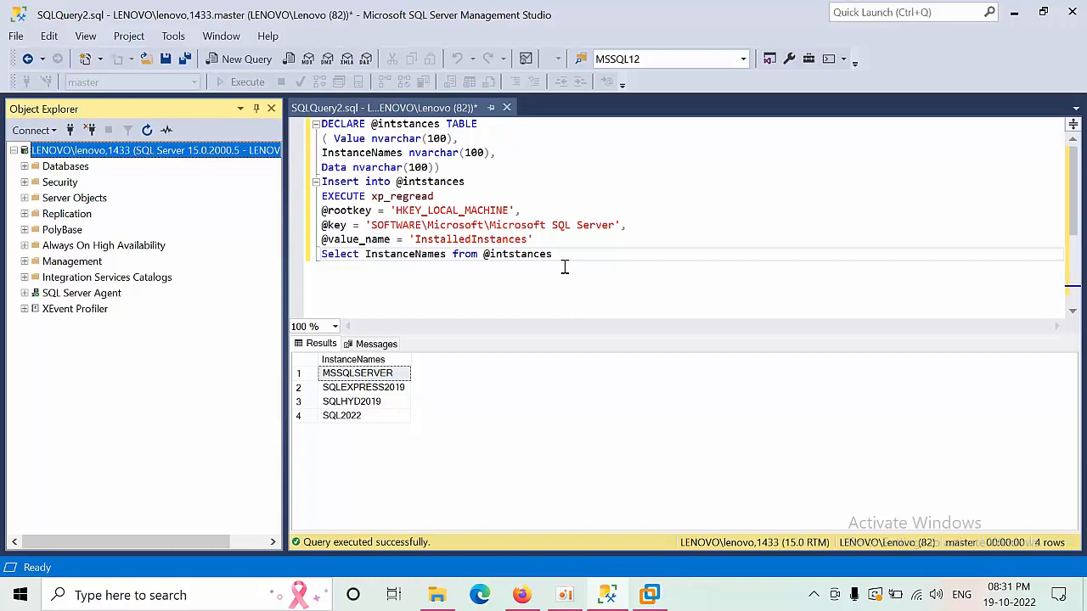
pyautogui.press('ctrl+a')
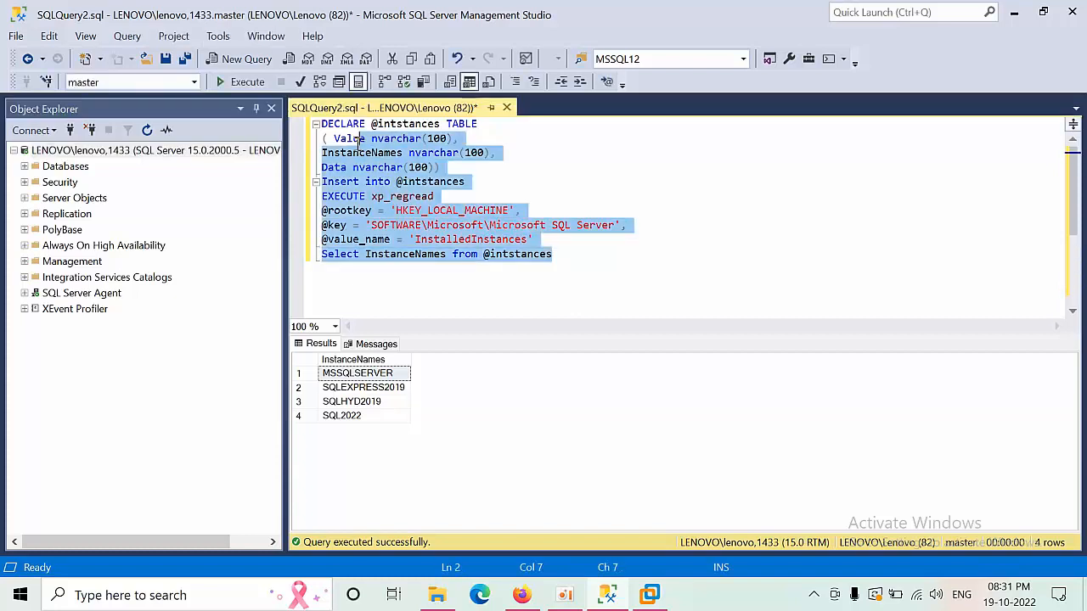